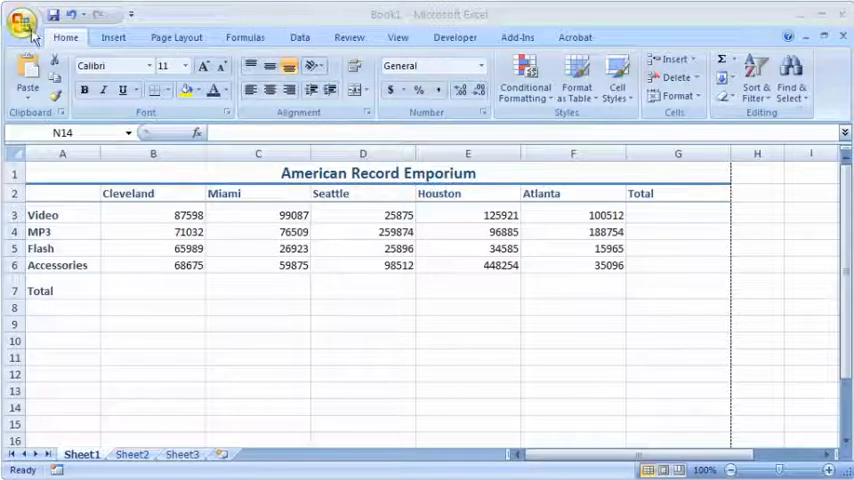
Show the Document Properties panel via Office button > Prepare > Properties
{"action": "left_click", "coordinate": [28, 28]}
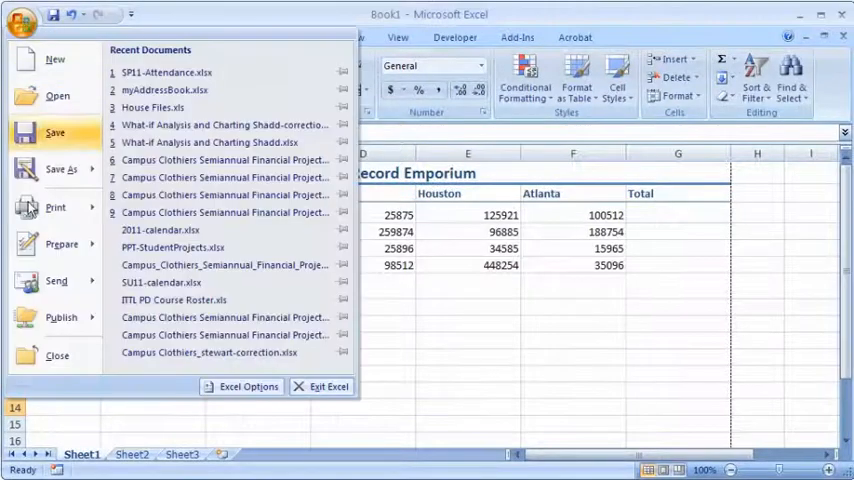
{"action": "left_click", "coordinate": [60, 244]}
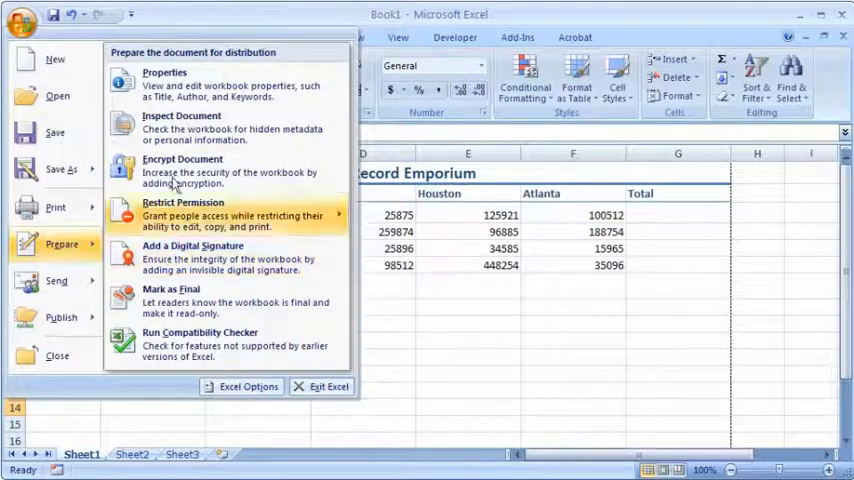
{"action": "key", "text": "Escape"}
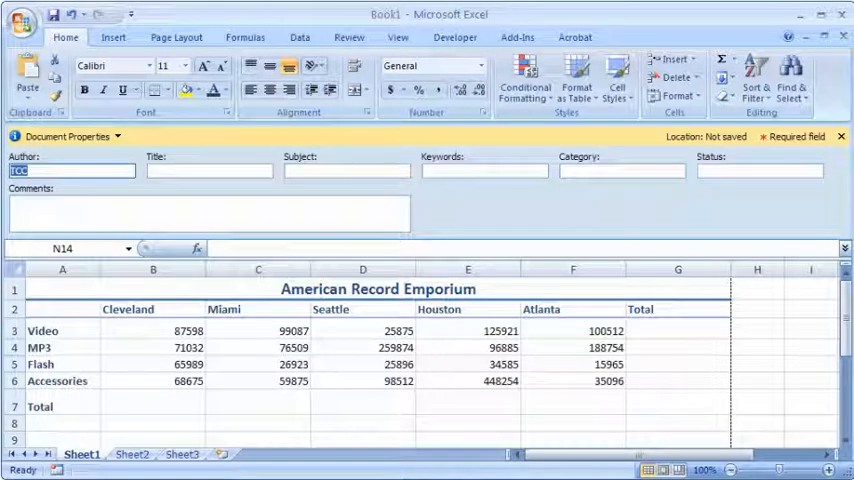
Enter author Samuel, title Emporium, a subject and comments March 2011, then close the panel
{"action": "type", "text": "Samuel Smith"}
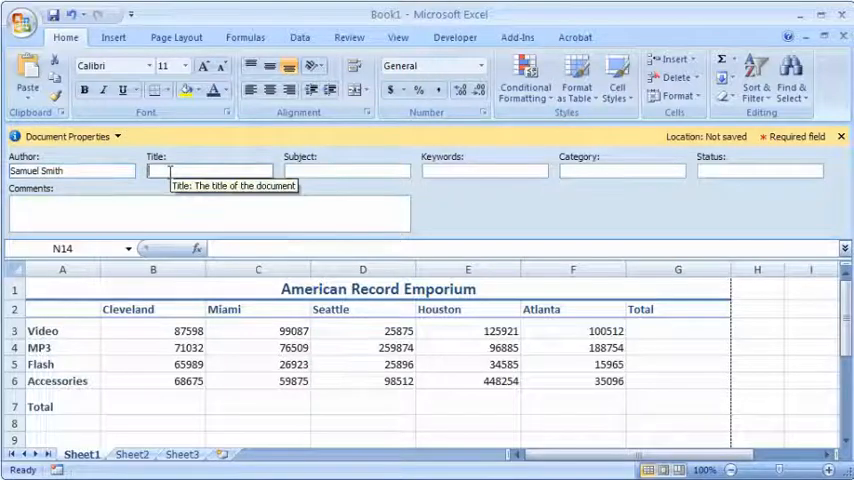
{"action": "type", "text": "Emporium"}
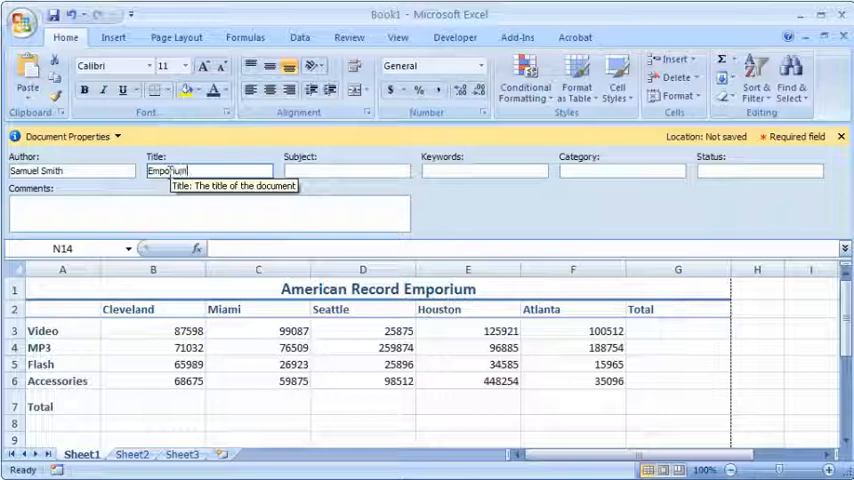
{"action": "left_click", "coordinate": [348, 170]}
{"action": "type", "text": "IGT123"}
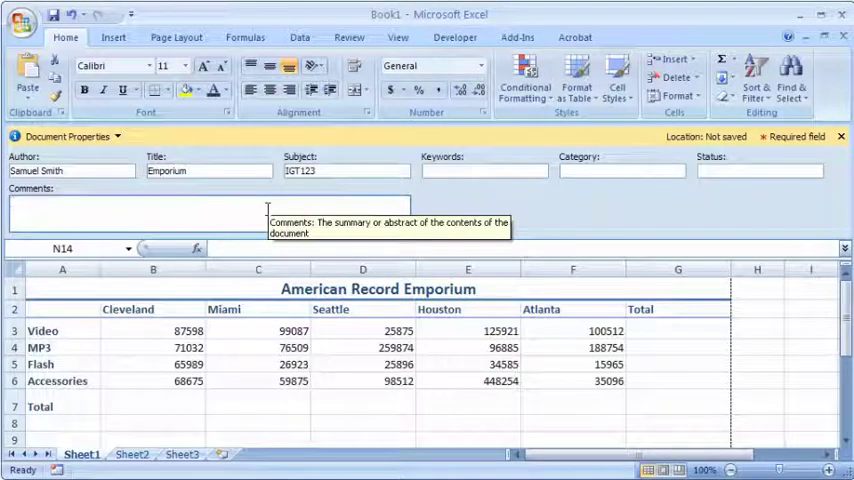
{"action": "type", "text": "March 2011"}
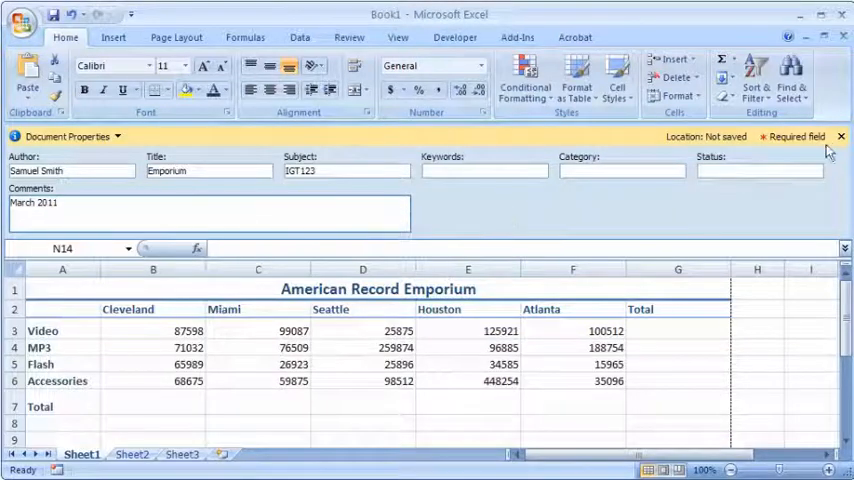
{"action": "mouse_move", "coordinate": [840, 136]}
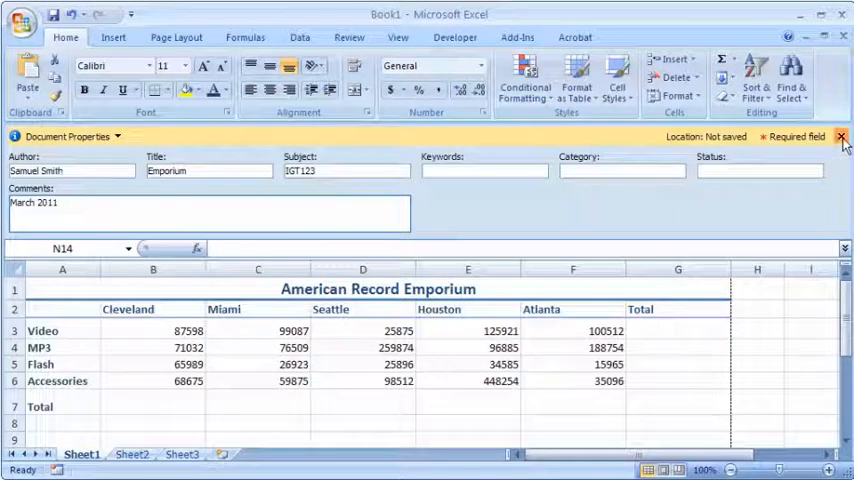
{"action": "left_click", "coordinate": [840, 136]}
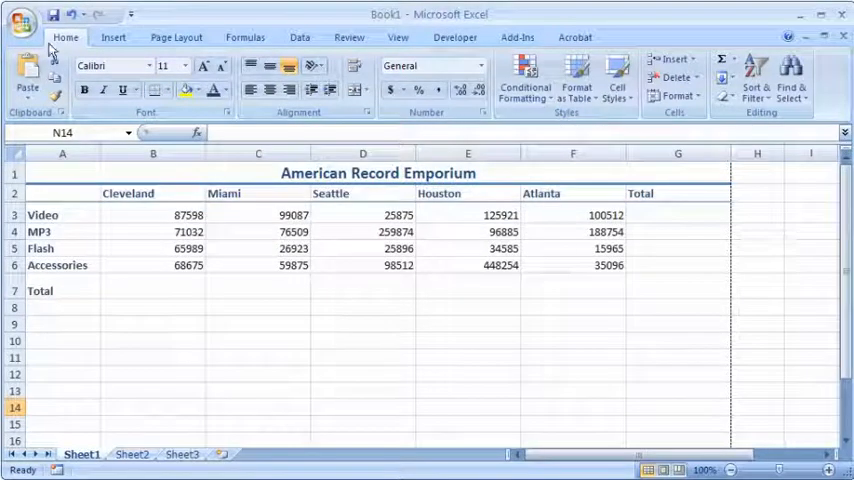
Choose Save As > Excel Workbook from the Office menu to begin saving
{"action": "left_click", "coordinate": [18, 28]}
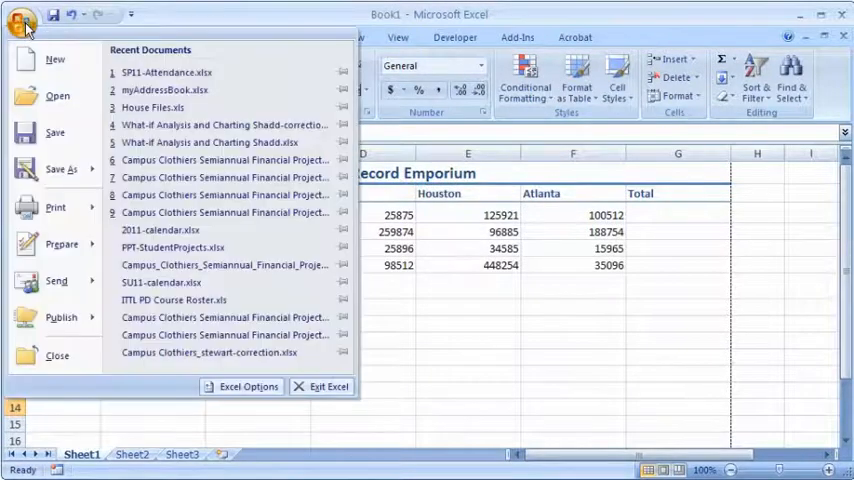
{"action": "mouse_move", "coordinate": [56, 132]}
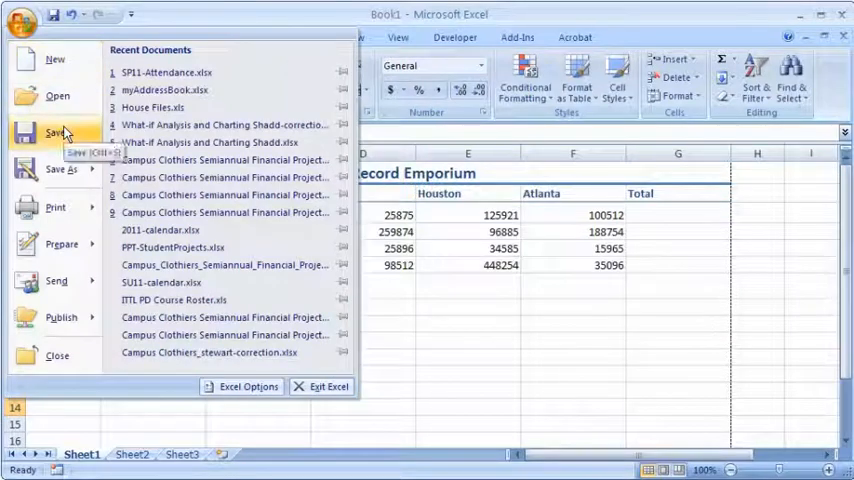
{"action": "left_click", "coordinate": [60, 168]}
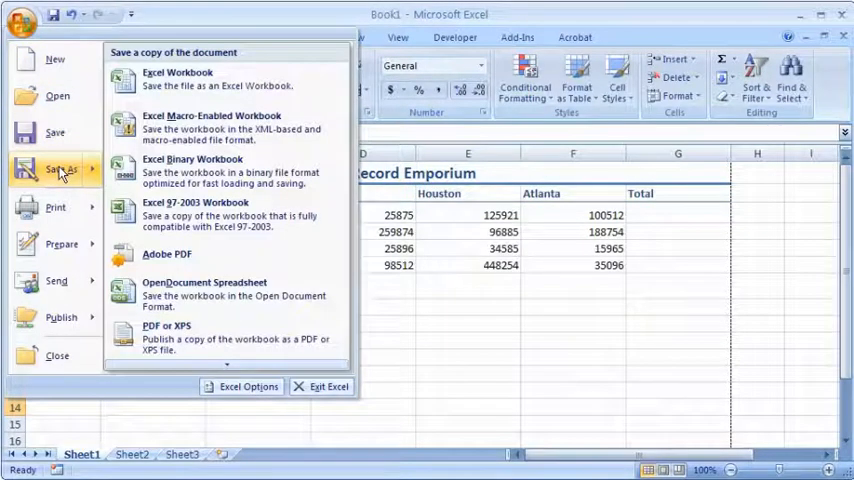
{"action": "left_click", "coordinate": [192, 72]}
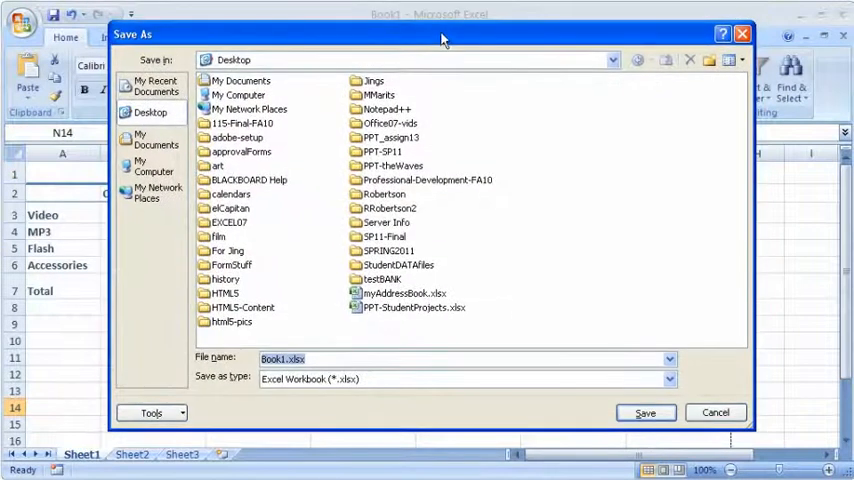
{"action": "mouse_move", "coordinate": [238, 60]}
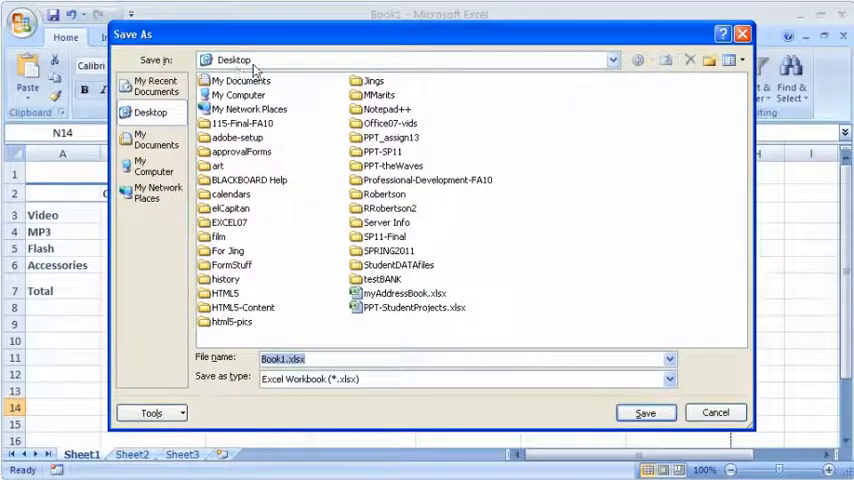
Save the workbook as Emporium.xlsx in the EXCEL07 folder
{"action": "double_click", "coordinate": [222, 216]}
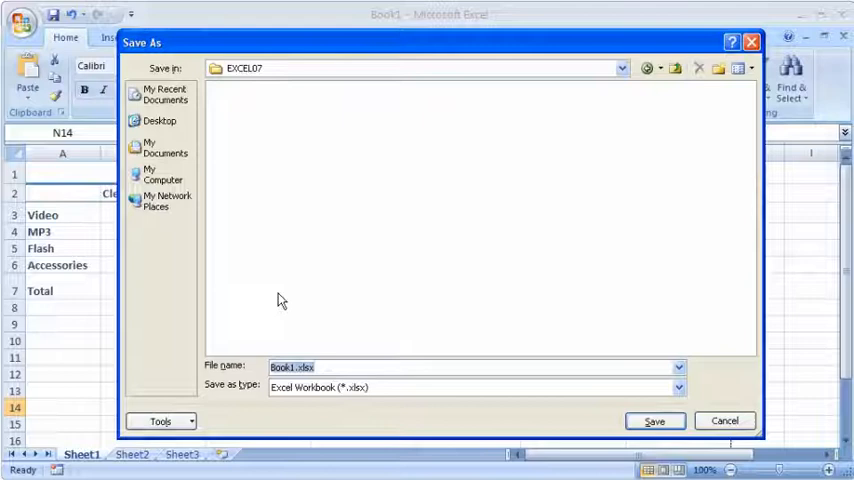
{"action": "type", "text": "Emporiu"}
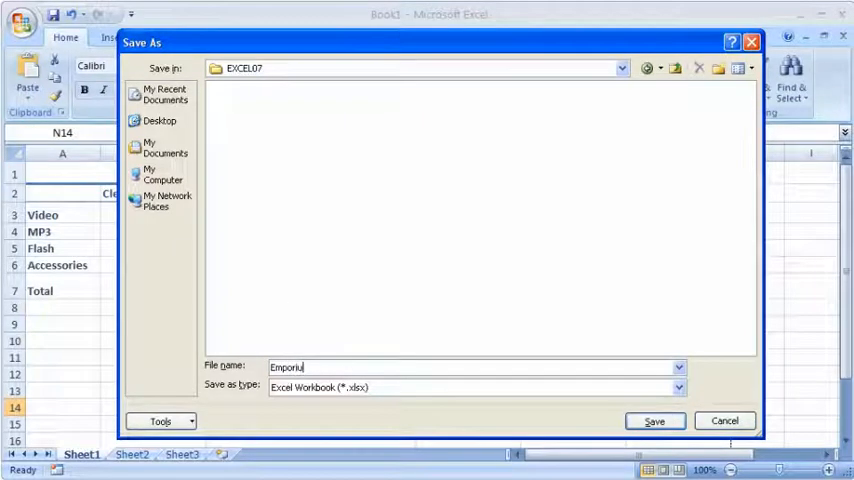
{"action": "type", "text": "m"}
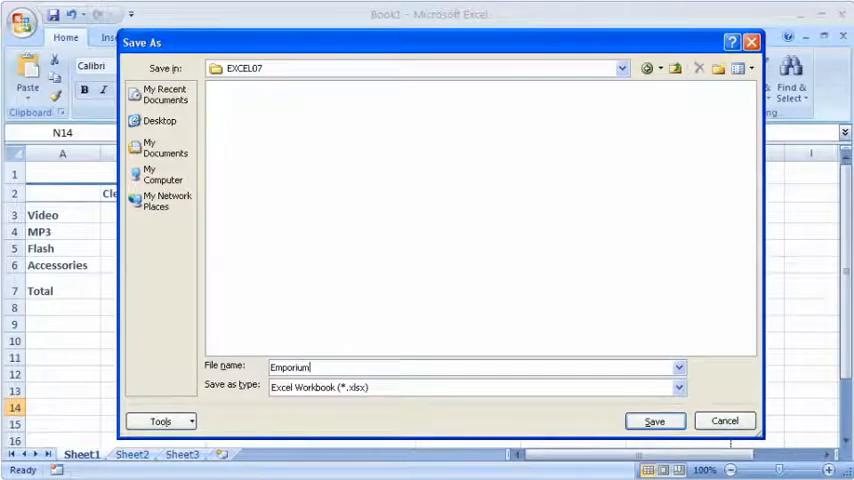
{"action": "left_click", "coordinate": [660, 420]}
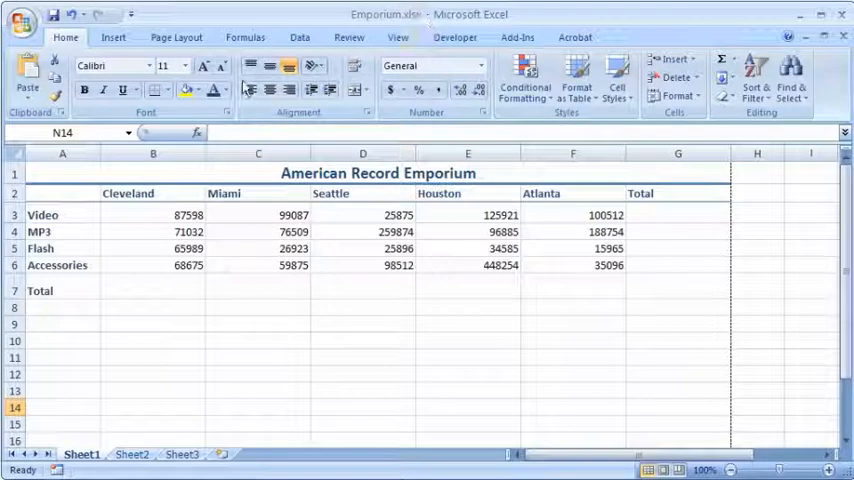
Start Header & Footer editing from the Insert tab and jump to the footer
{"action": "left_click", "coordinate": [112, 36]}
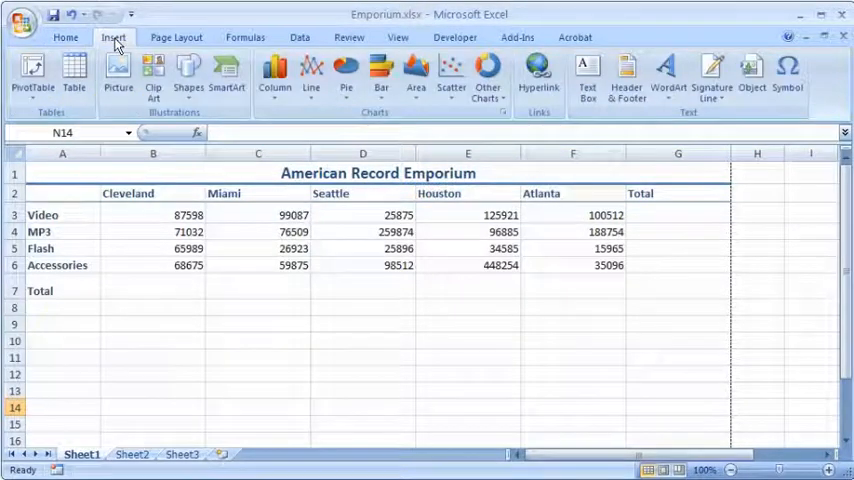
{"action": "mouse_move", "coordinate": [624, 76]}
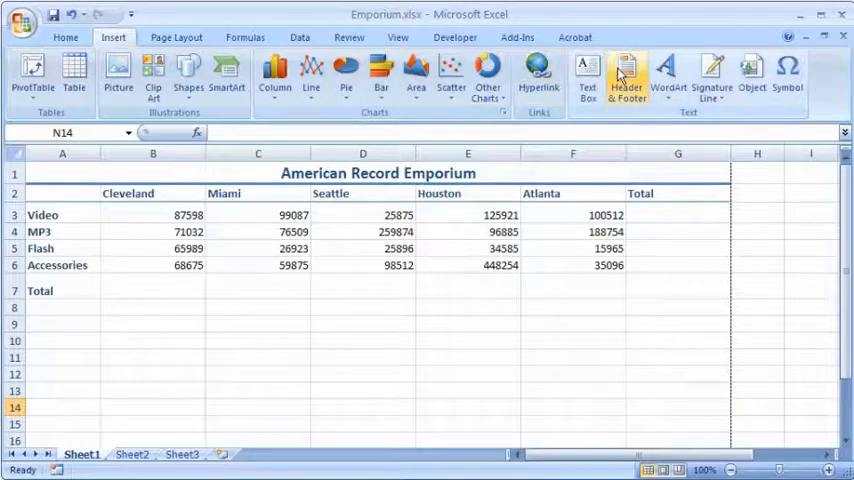
{"action": "left_click", "coordinate": [616, 78]}
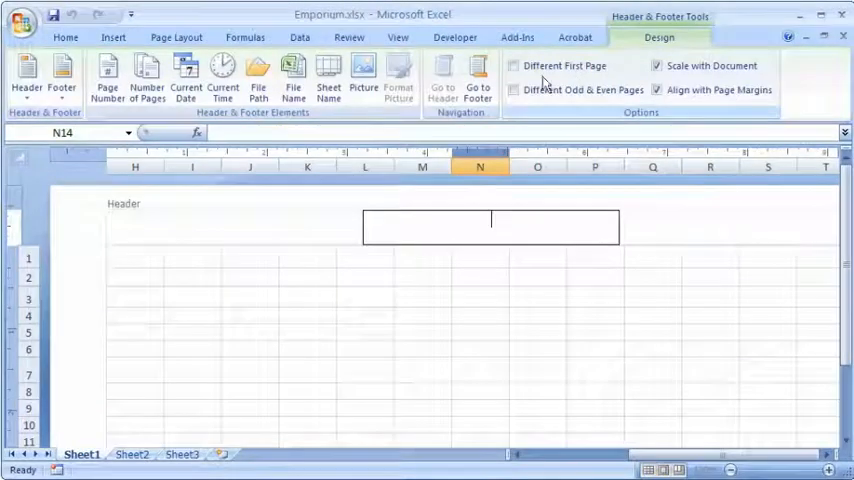
{"action": "mouse_move", "coordinate": [480, 78]}
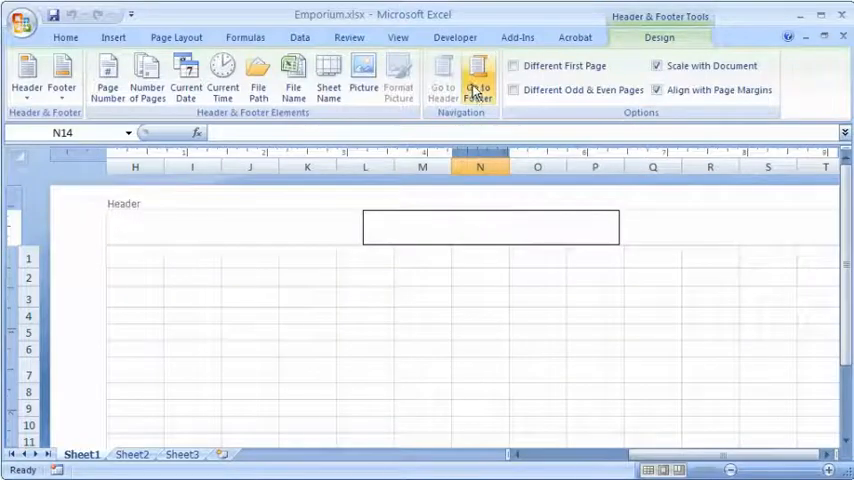
{"action": "left_click", "coordinate": [478, 80]}
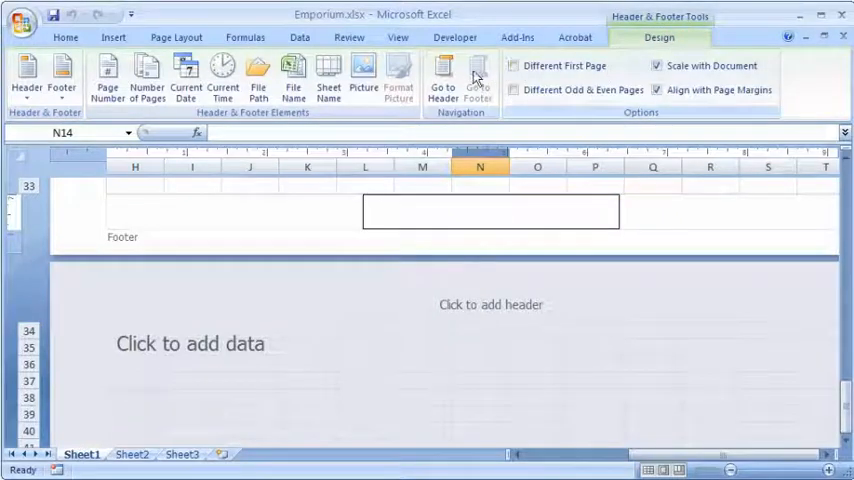
{"action": "mouse_move", "coordinate": [292, 76]}
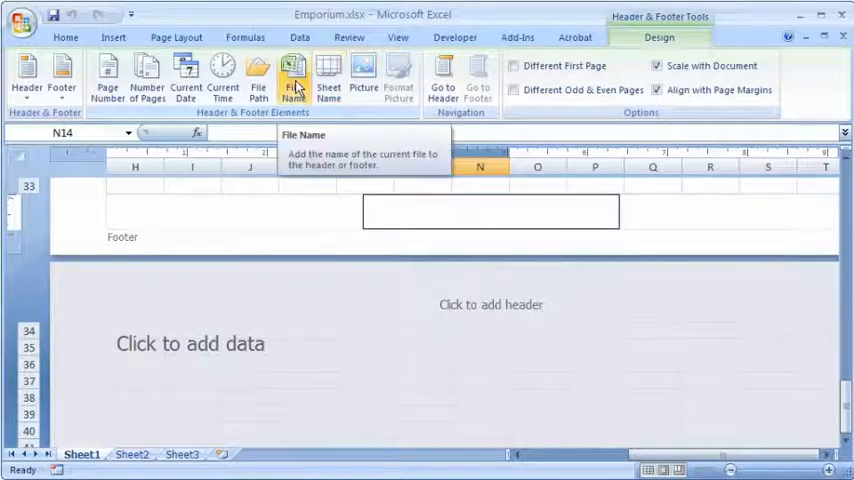
Insert the File Name element into the footer and return to normal view
{"action": "left_click", "coordinate": [292, 76]}
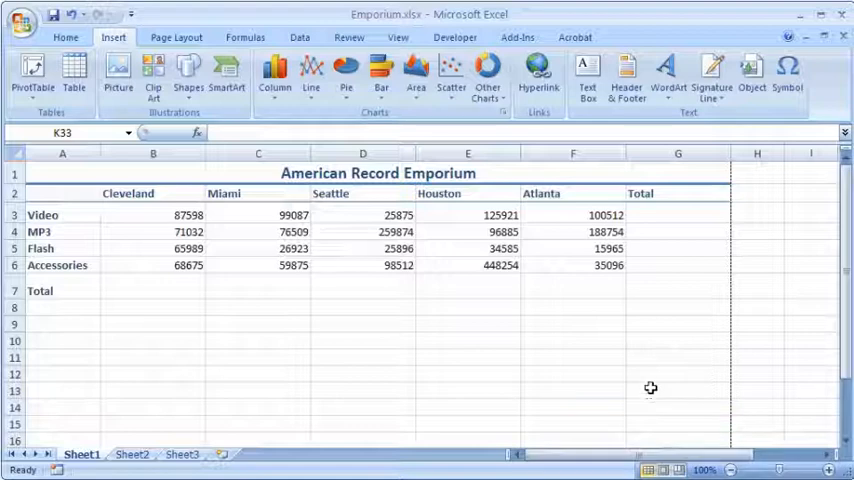
{"action": "mouse_move", "coordinate": [360, 338]}
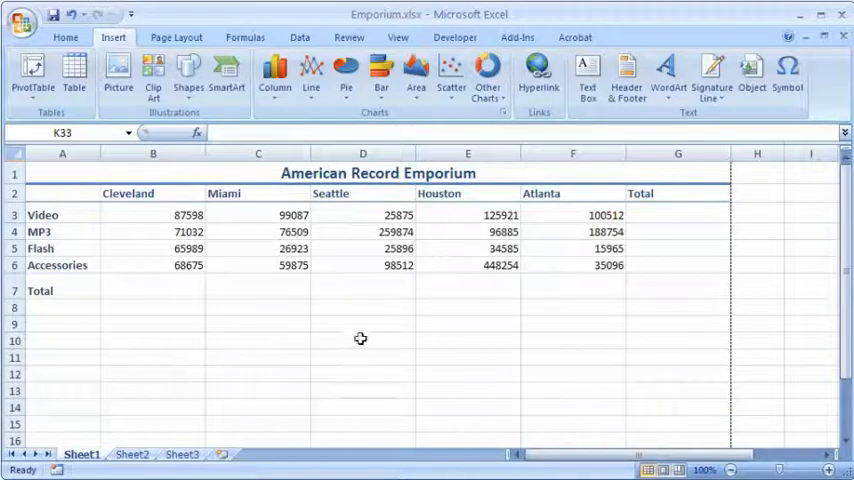